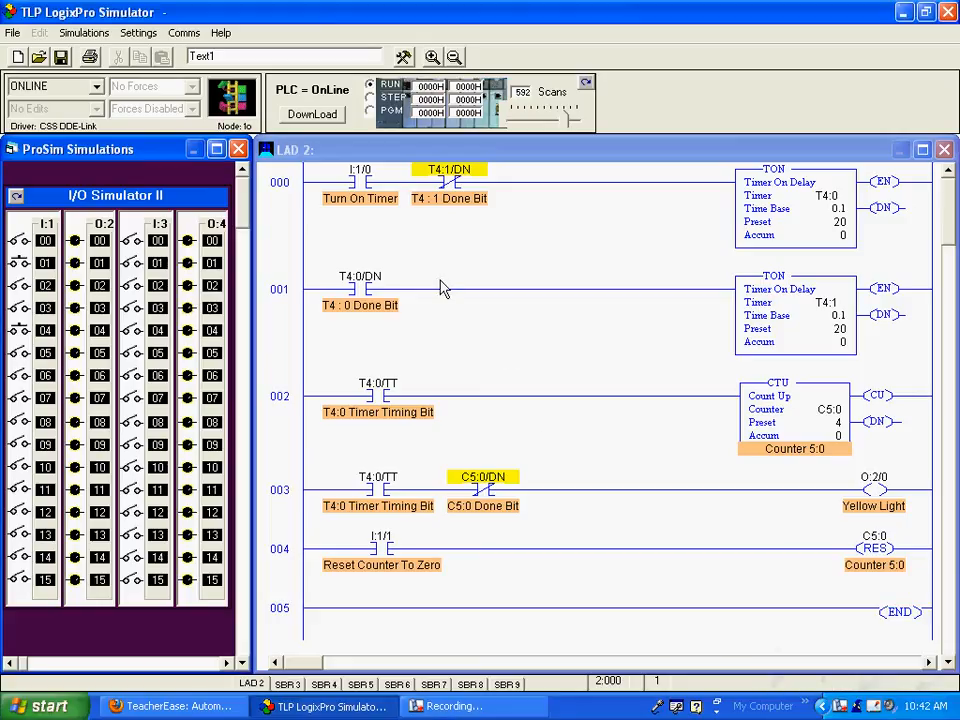
mouse_move(712, 229)
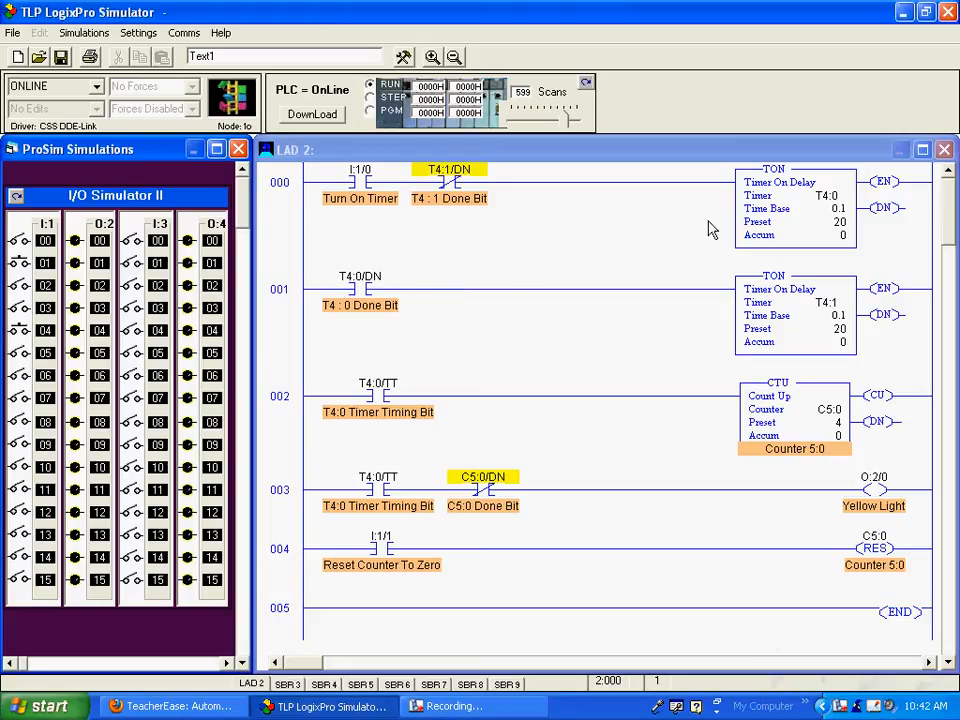
mouse_move(840, 225)
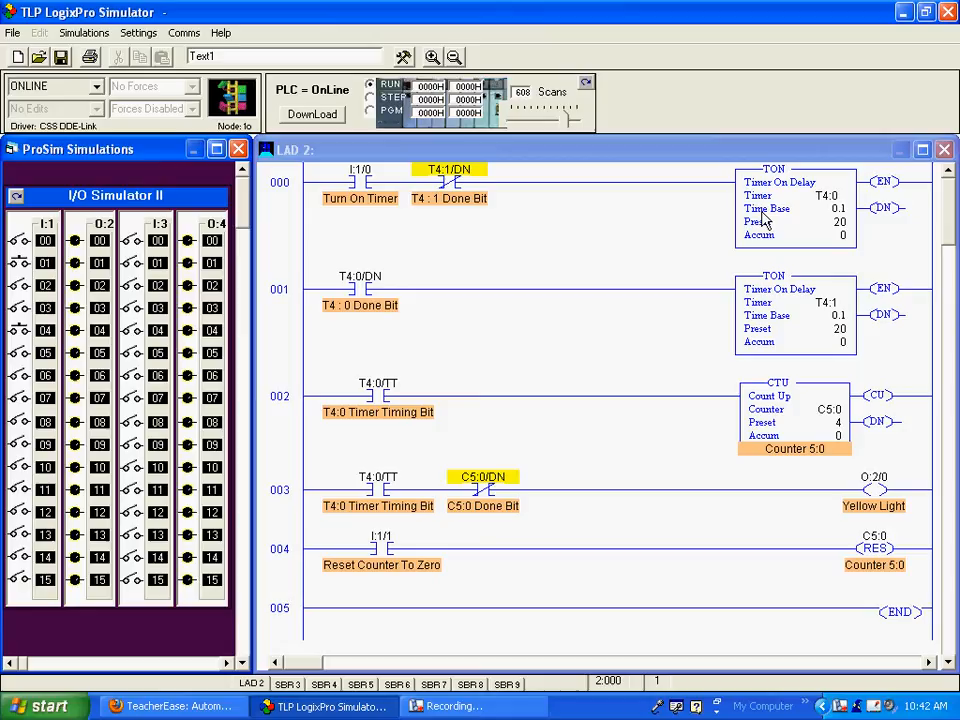
mouse_move(562, 182)
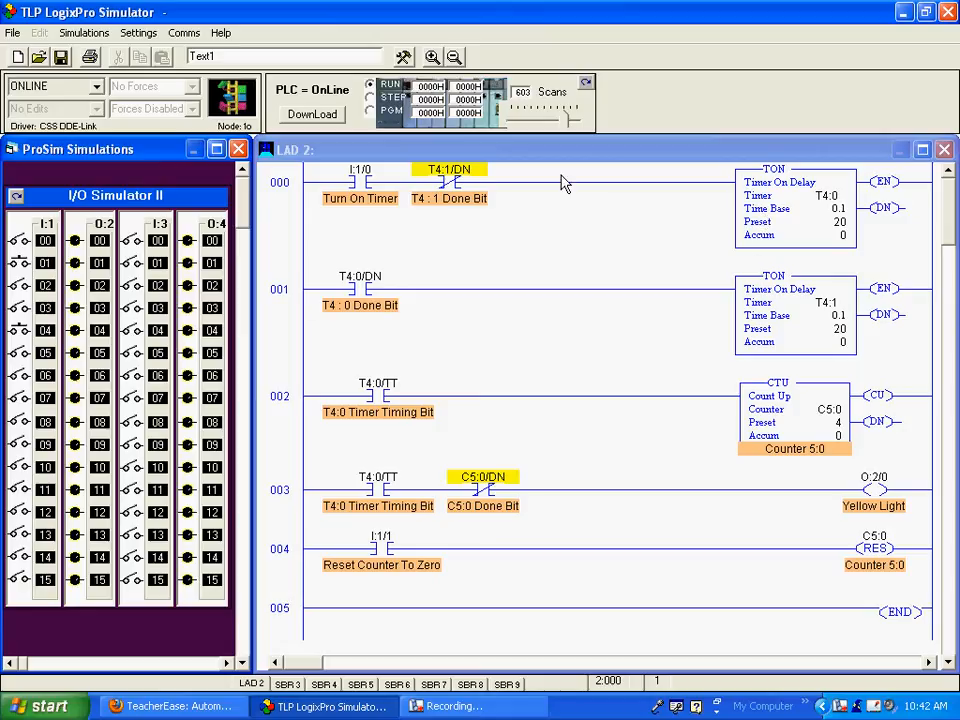
mouse_move(660, 308)
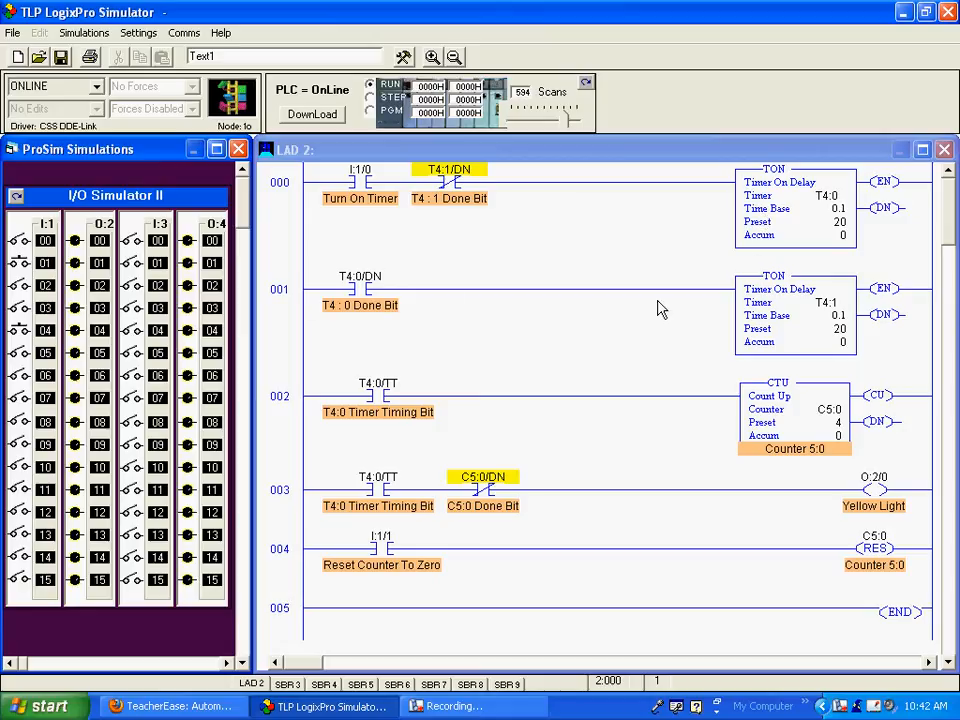
mouse_move(595, 294)
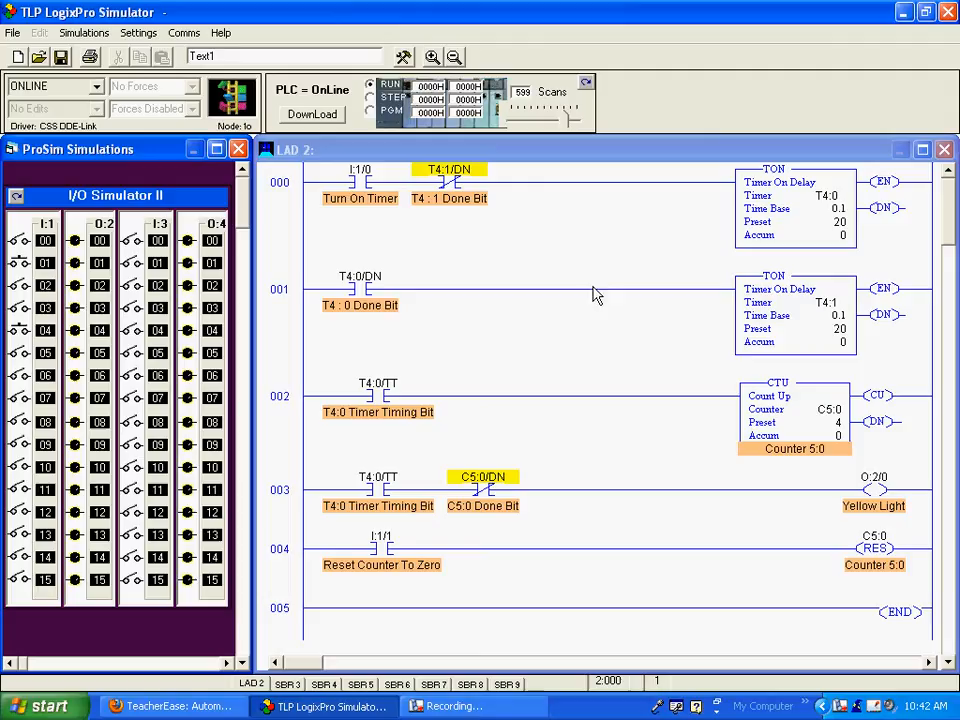
mouse_move(365, 190)
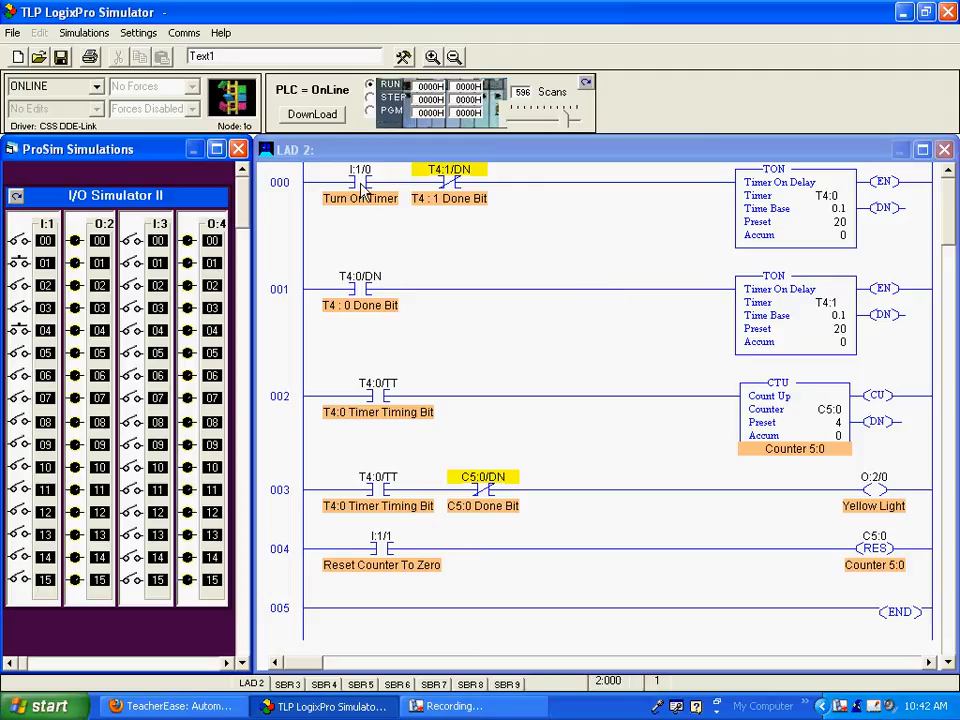
mouse_move(367, 192)
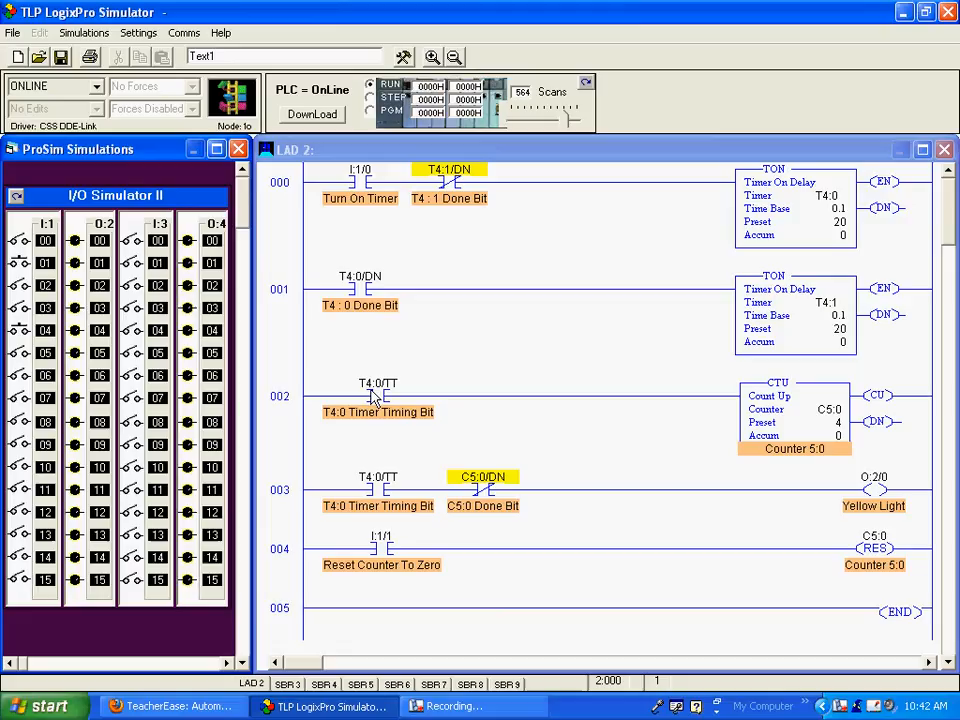
mouse_move(358, 382)
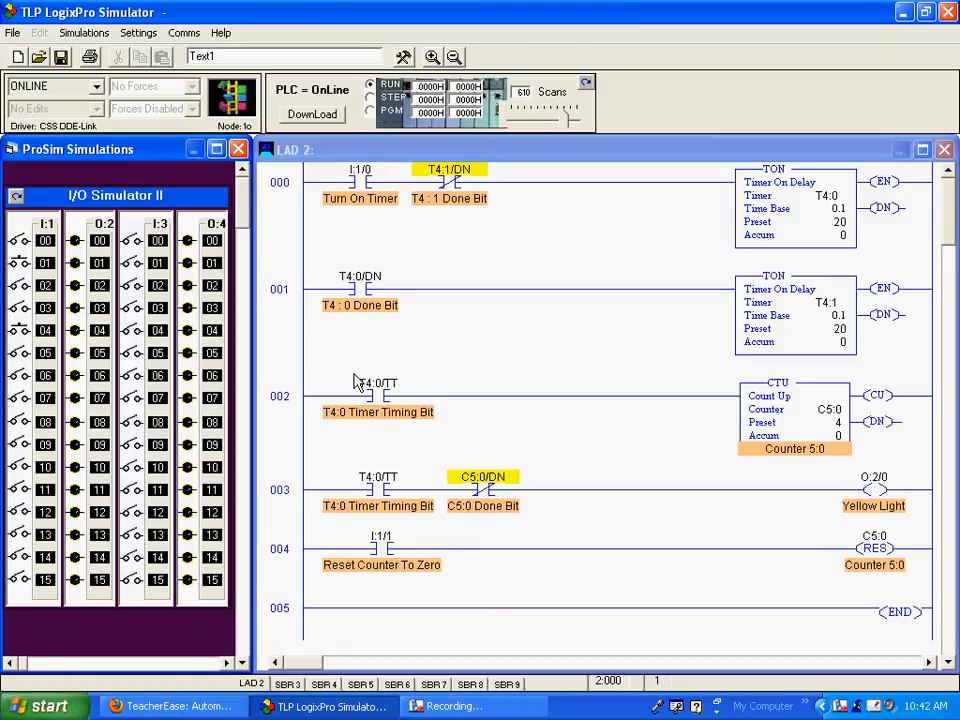
mouse_move(390, 417)
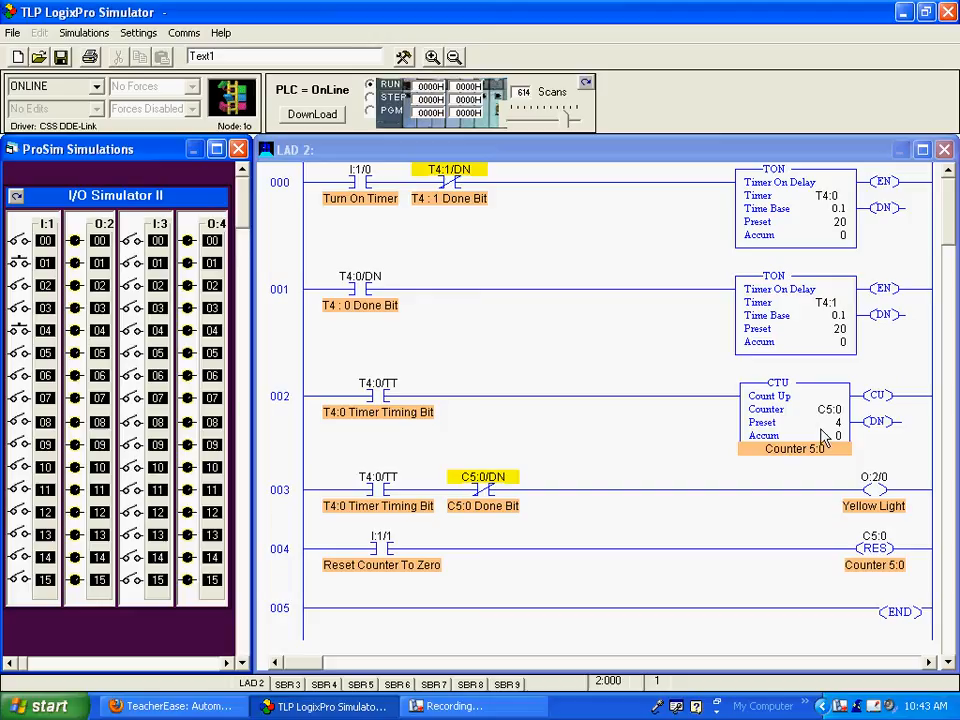
mouse_move(482, 518)
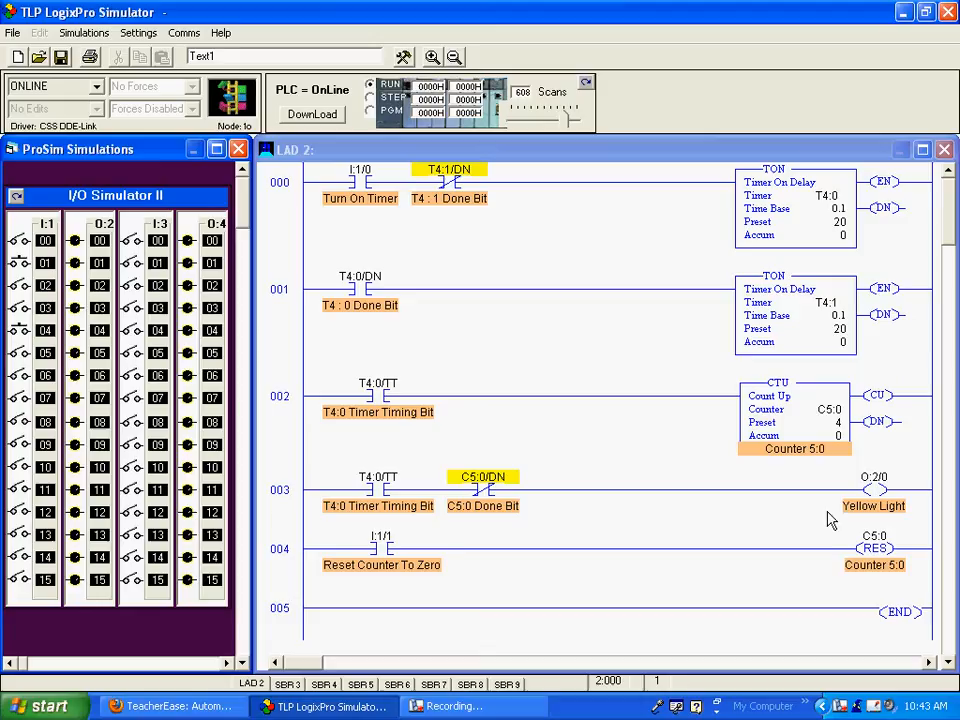
mouse_move(400, 543)
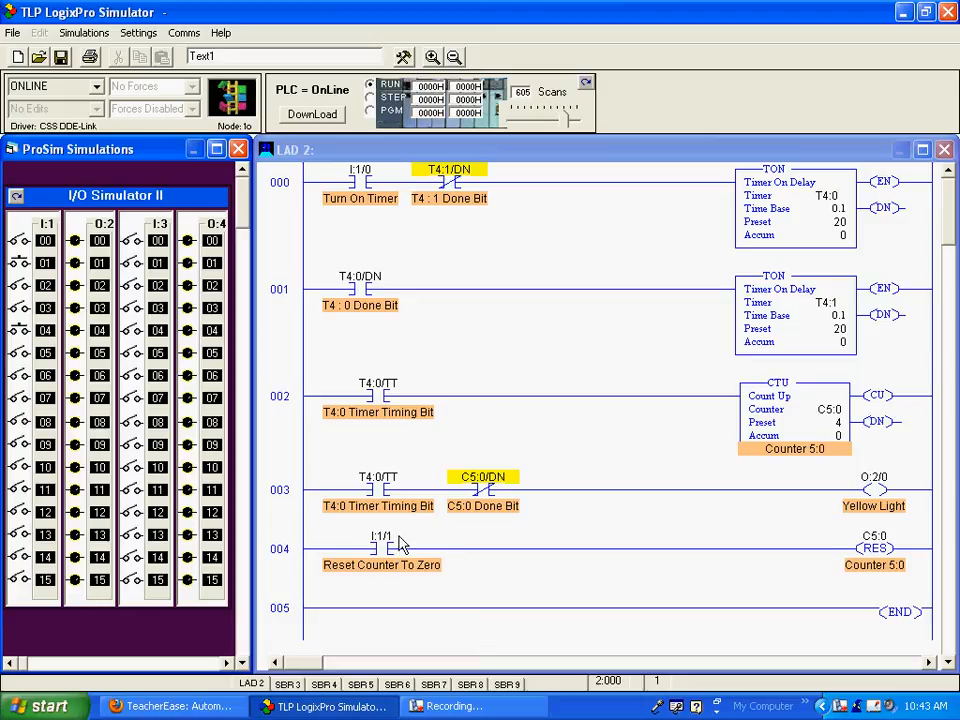
mouse_move(375, 558)
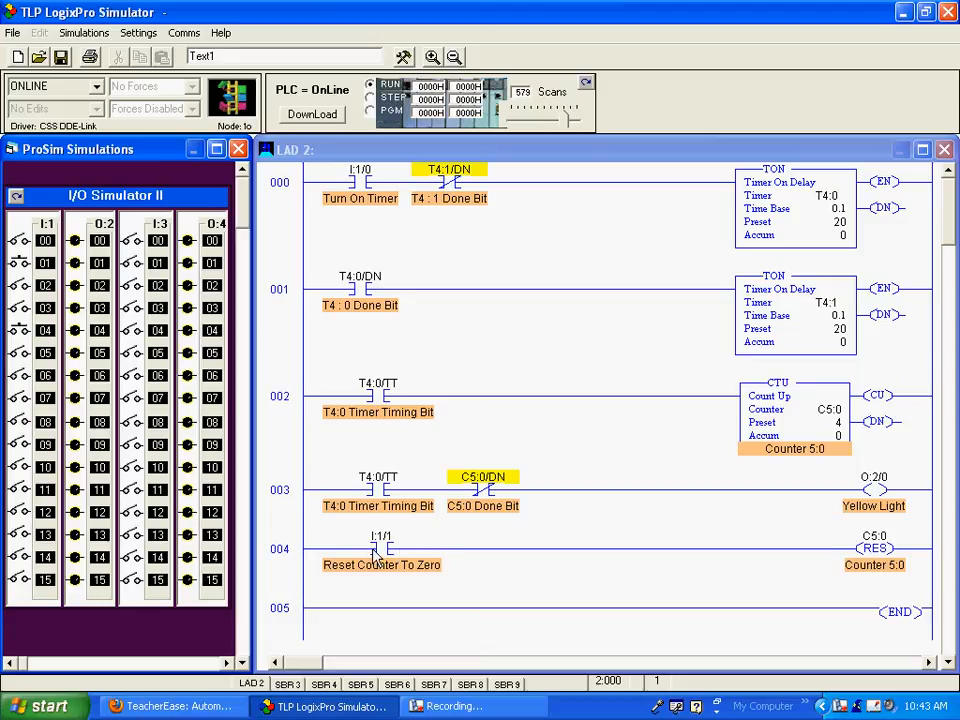
mouse_move(620, 360)
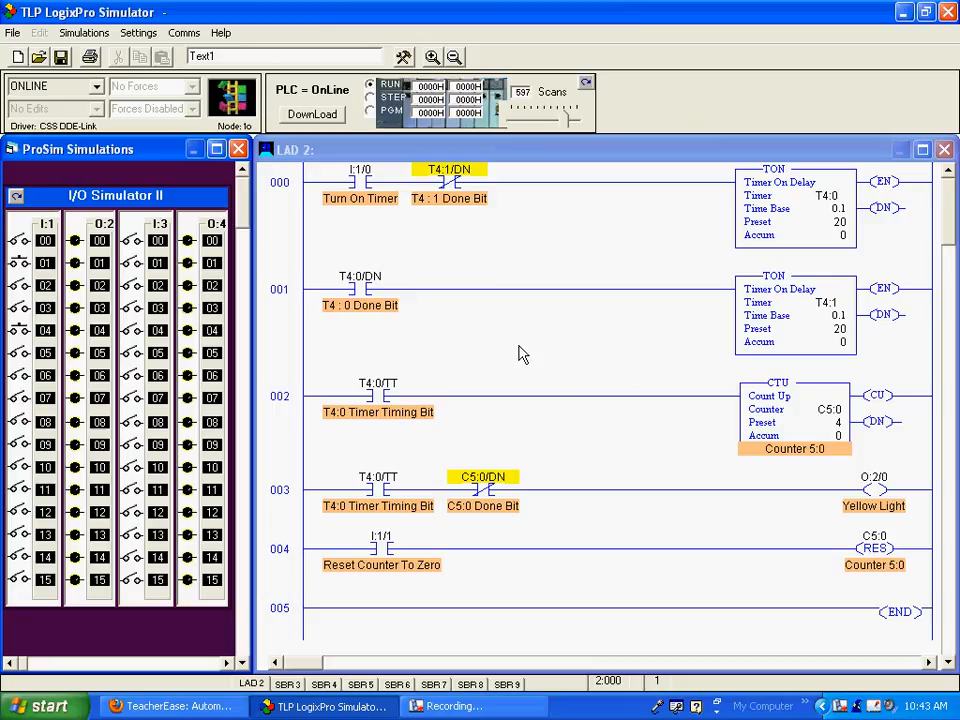
mouse_move(770, 453)
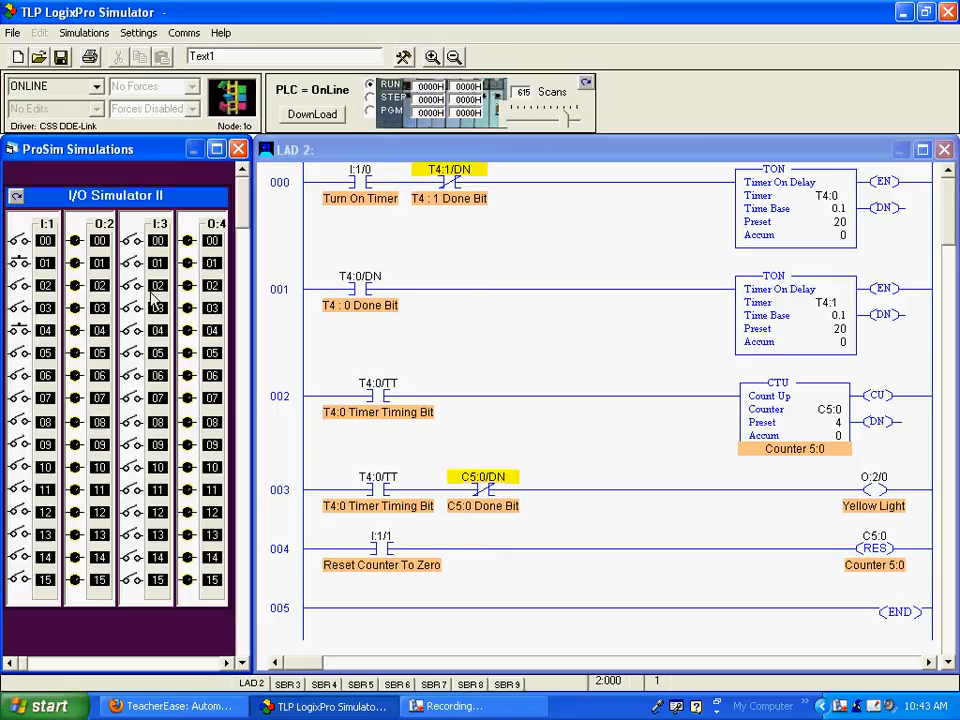
Step: Turn on toggle switch I:1/00 so T4:0 times, the counter reads 1, and O:2/0 lights
left_click(20, 240)
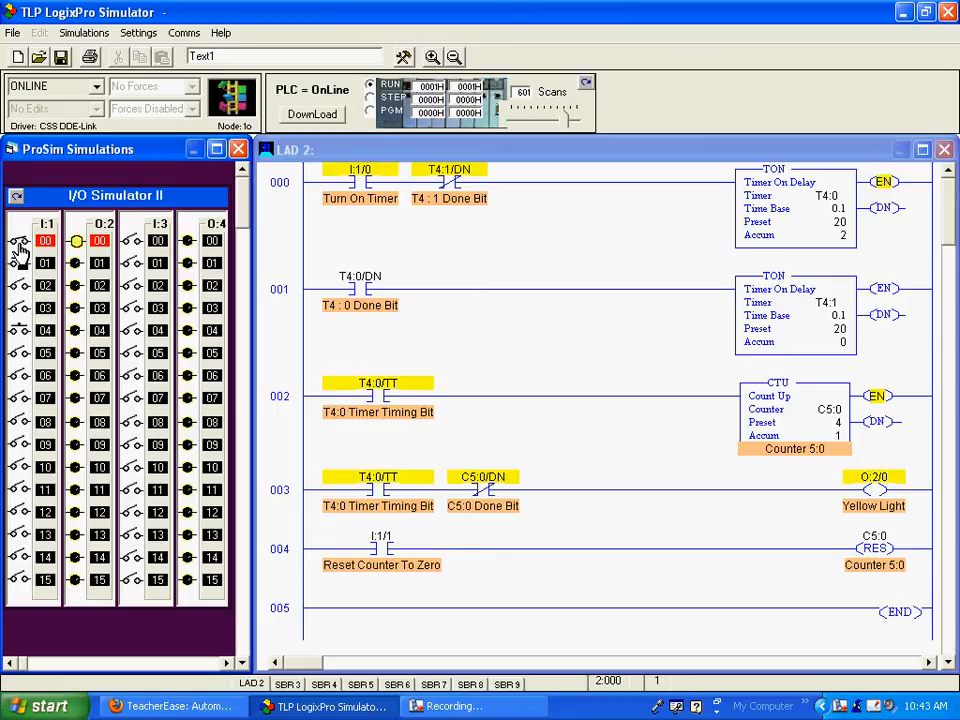